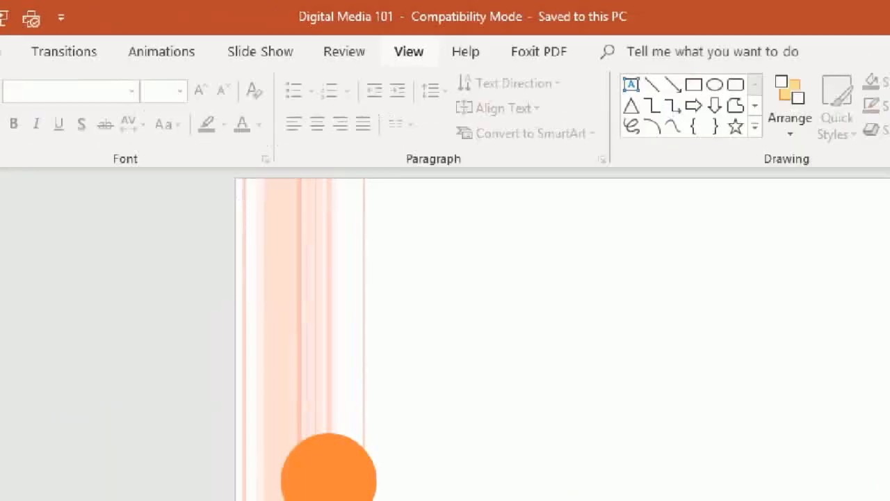
- Enter Slide Master view from the View tab and scroll the thumbnail pane to the top
click(409, 32)
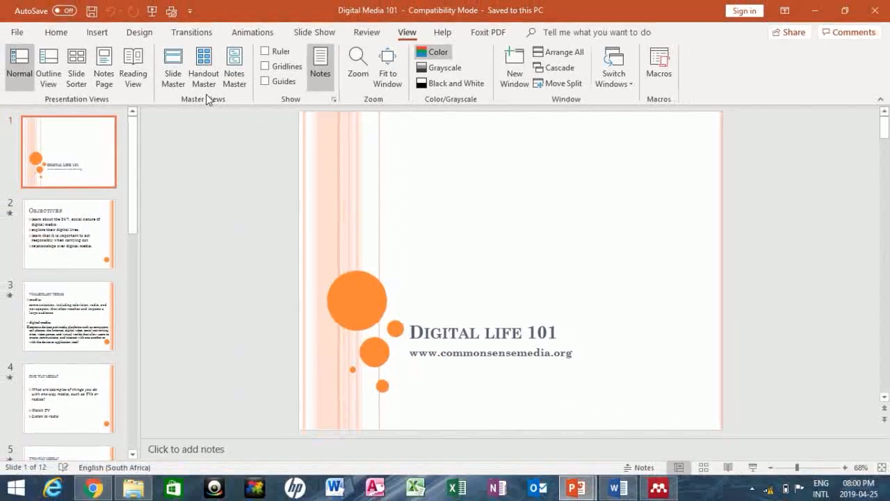
click(173, 67)
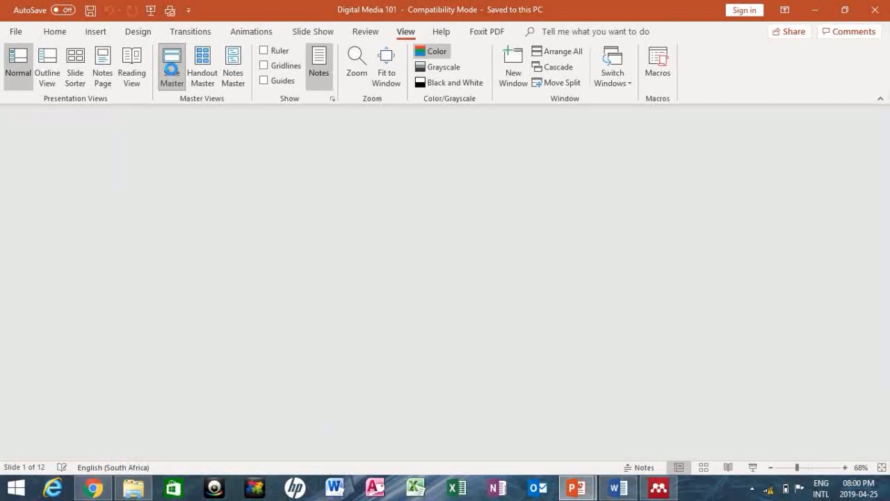
click(171, 67)
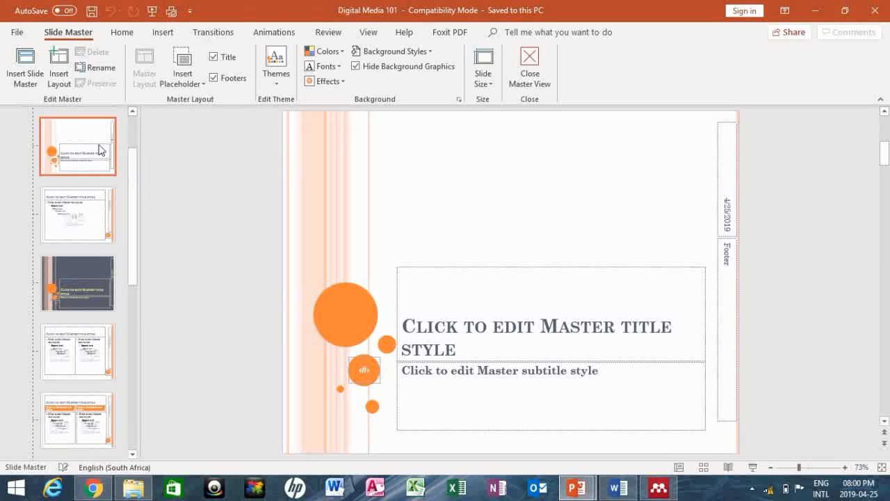
mouse_move(132, 206)
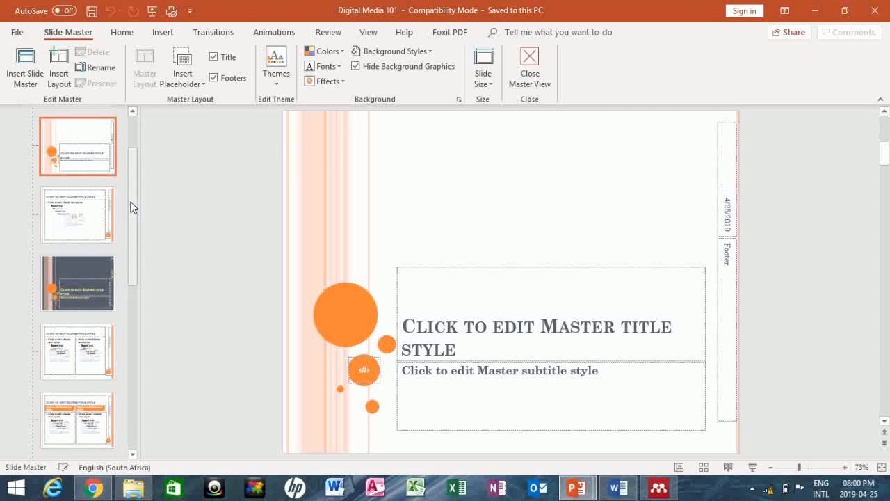
scroll(up, 3)
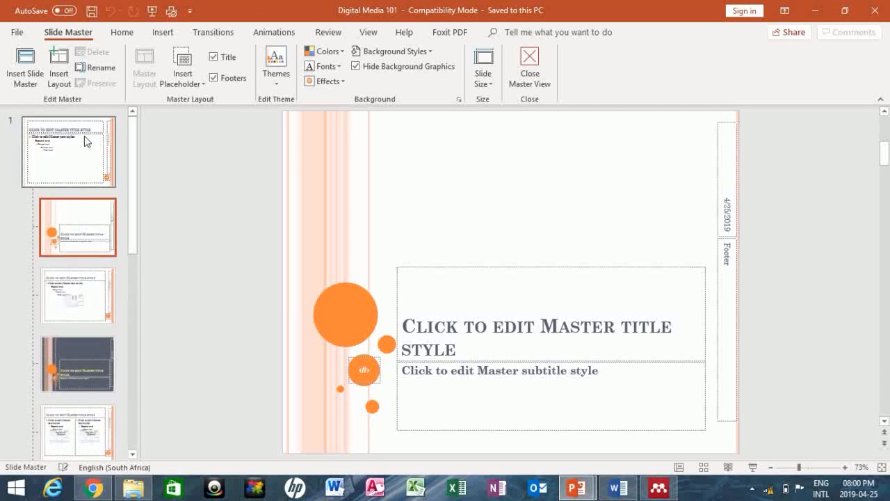
mouse_move(48, 137)
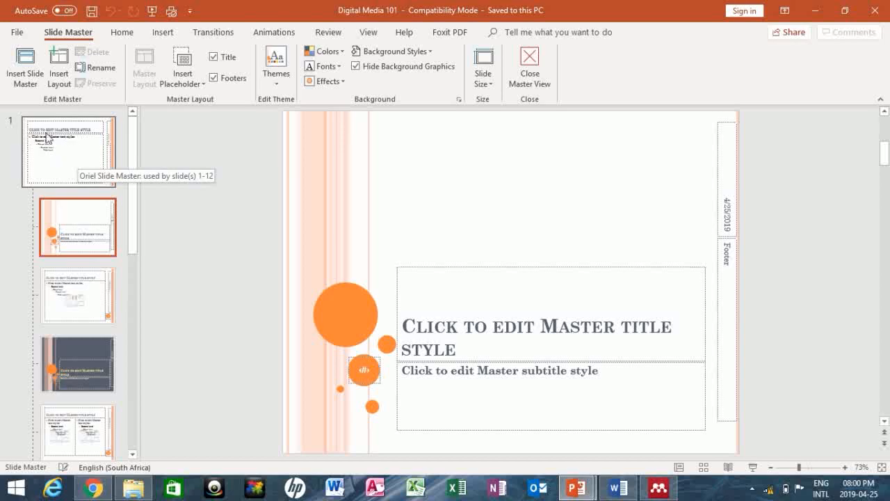
- Select the top parent slide master and show the Insert options
click(67, 150)
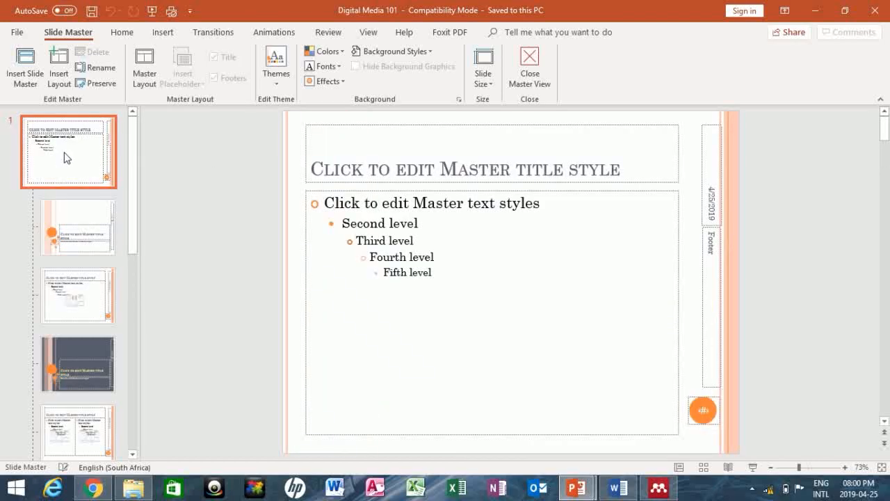
mouse_move(514, 206)
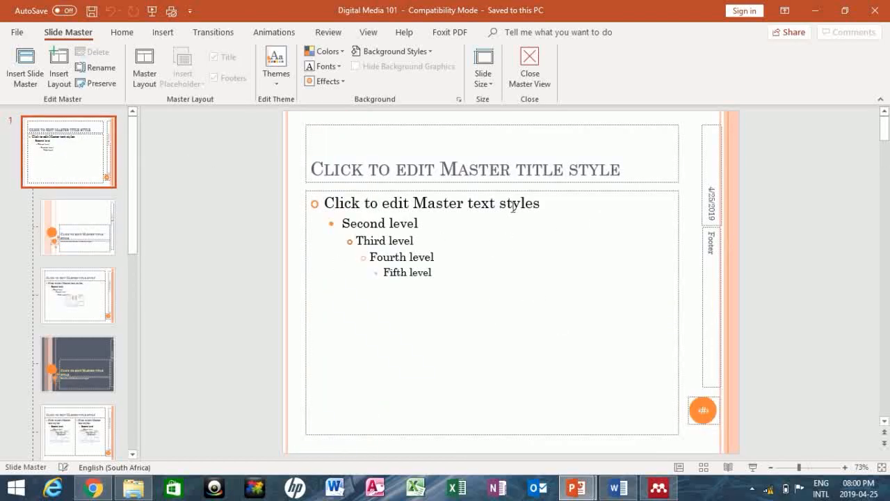
mouse_move(523, 286)
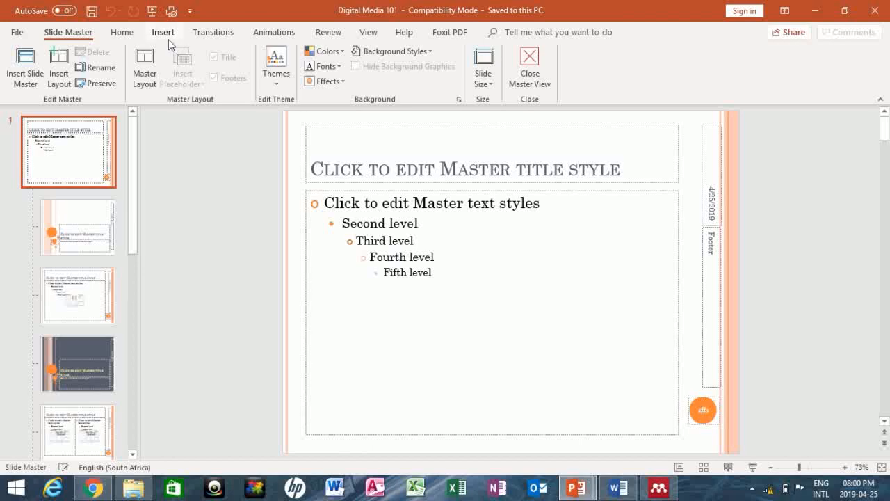
mouse_move(167, 39)
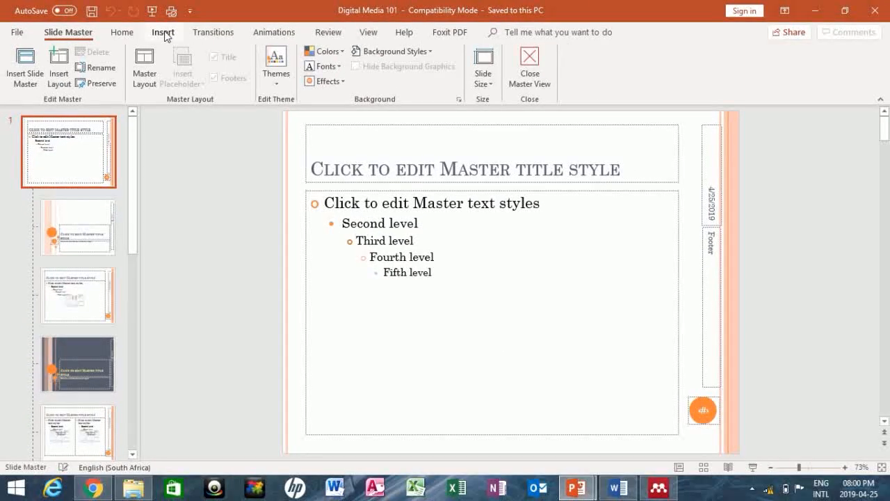
click(162, 32)
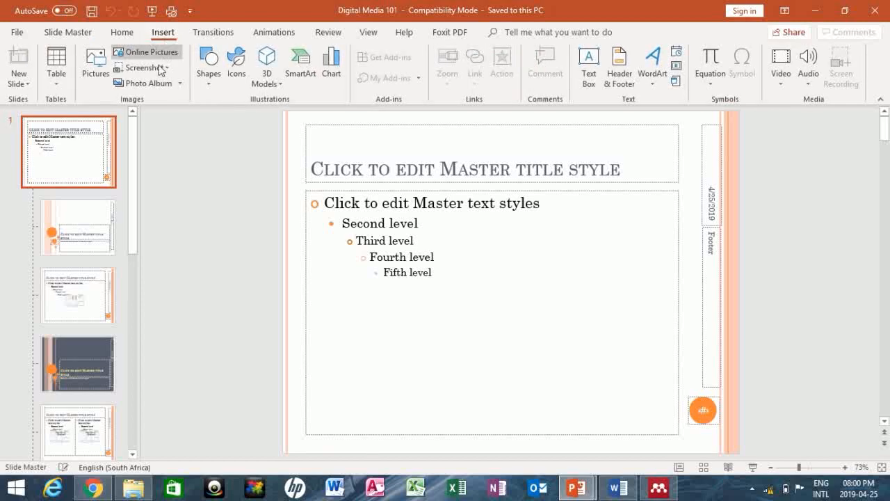
mouse_move(123, 103)
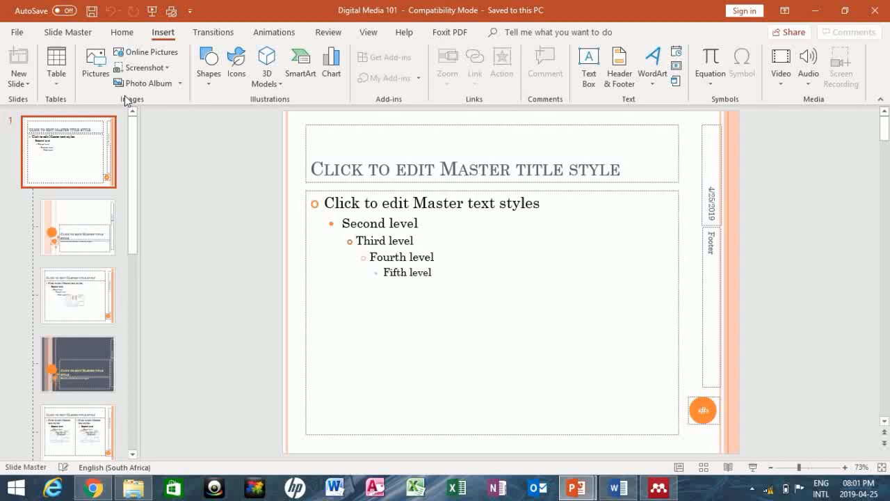
mouse_move(142, 67)
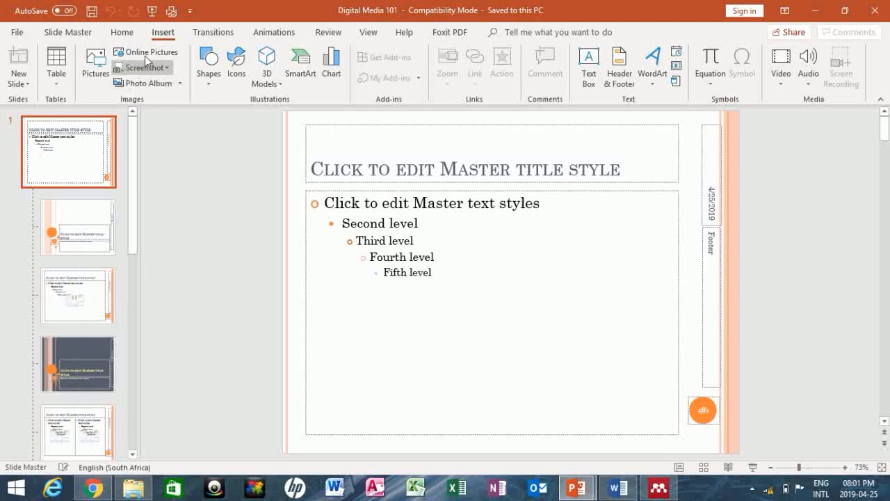
mouse_move(147, 51)
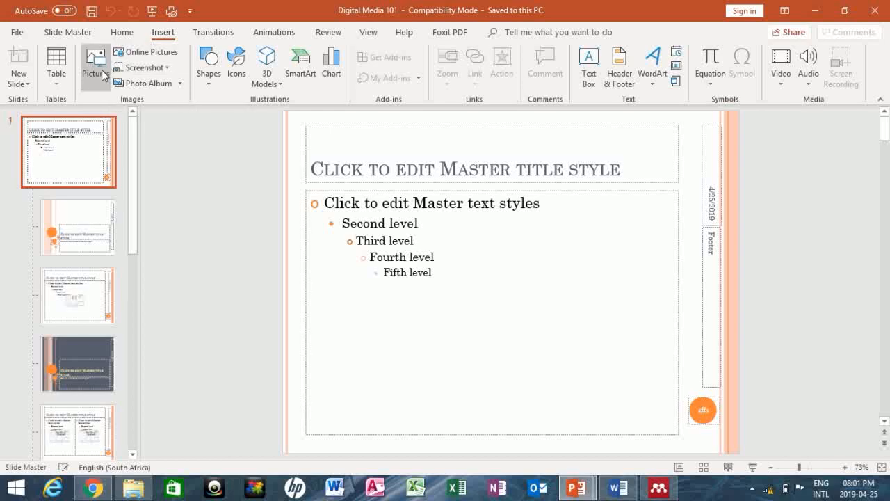
mouse_move(94, 67)
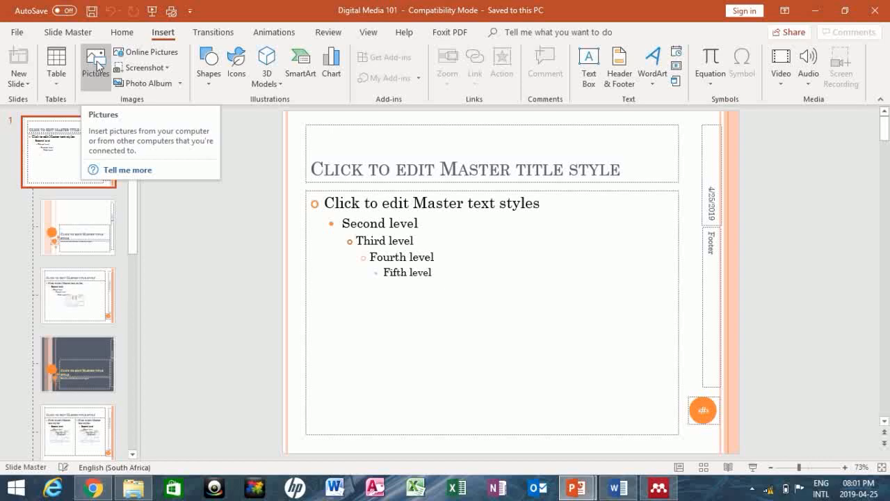
- Insert the THUMBNAIL-1 picture from the Pictures folder onto the slide master
click(95, 62)
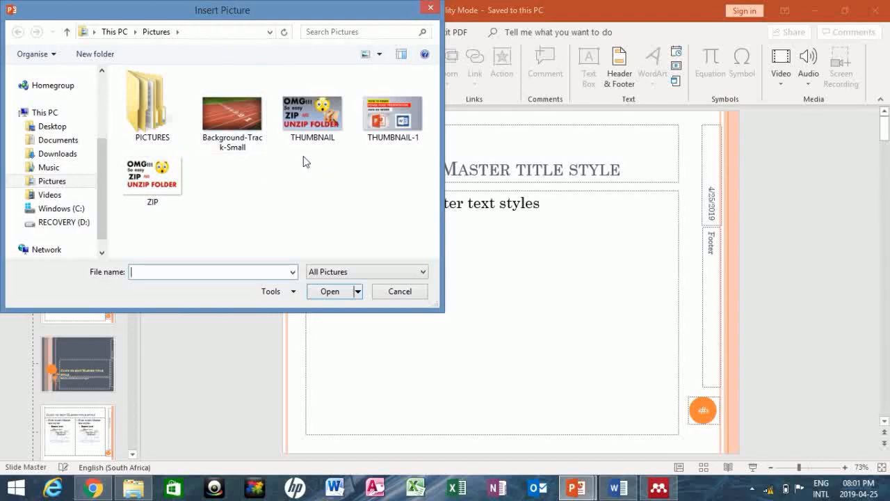
click(393, 114)
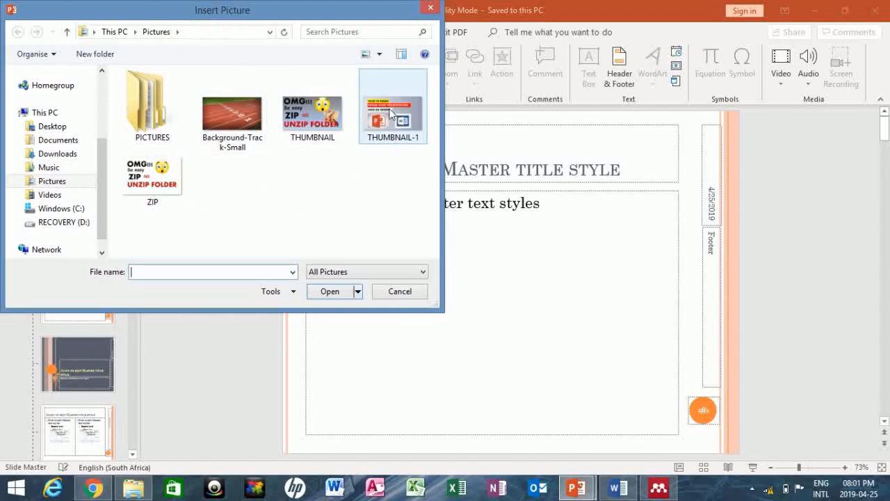
click(393, 111)
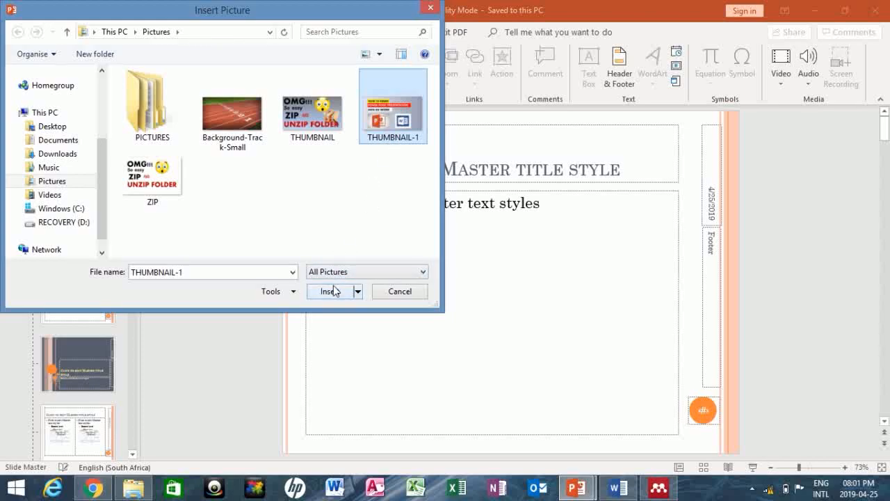
click(325, 291)
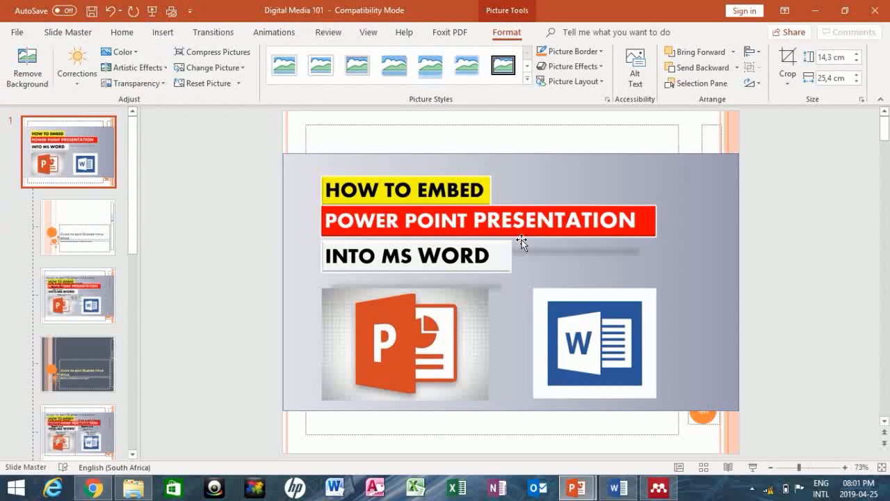
- Select the inserted picture and shrink it to about 3 cm × 5.33 cm
click(512, 243)
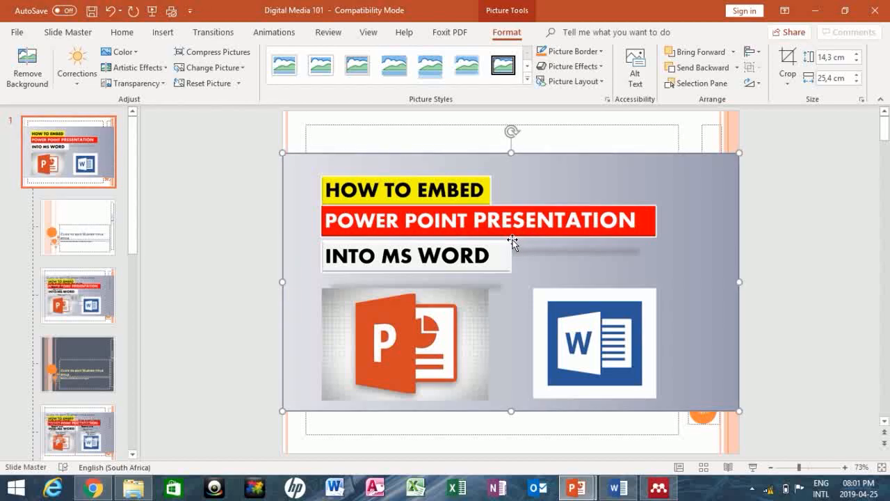
mouse_move(771, 142)
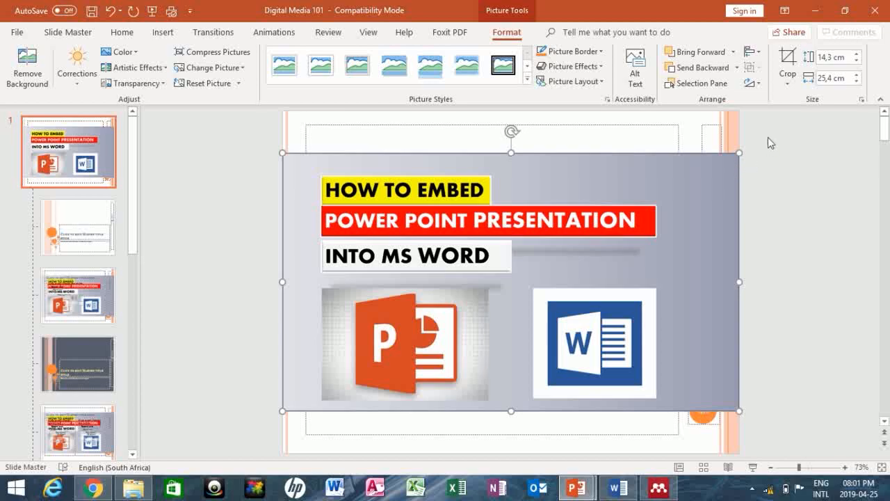
mouse_move(814, 103)
text(3)
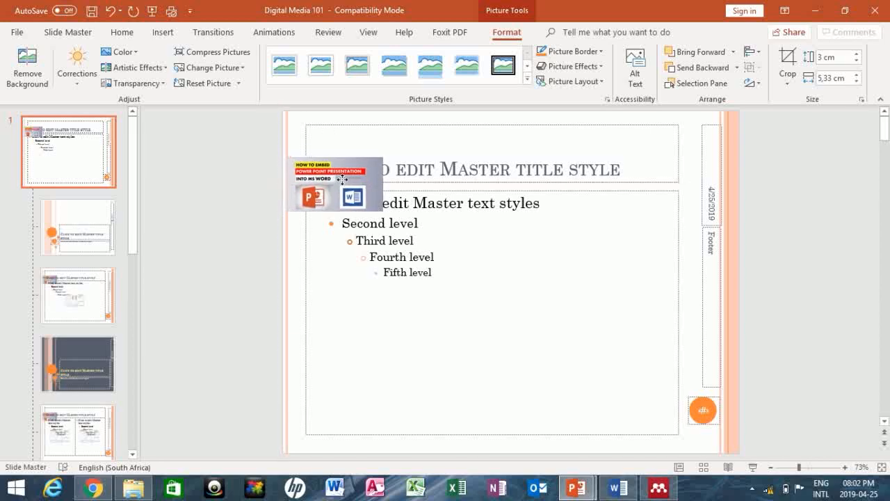
- Drag the small logo around and settle it in the bottom-right corner beside the orange circle
drag(335, 184, 509, 340)
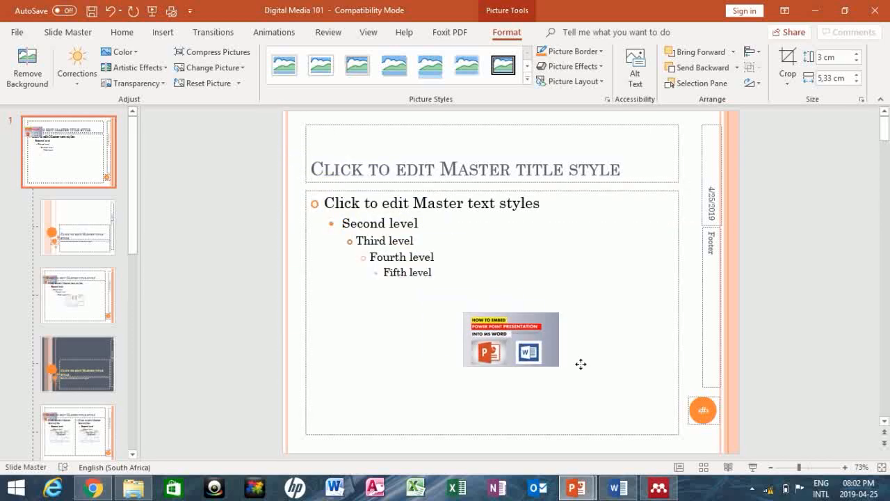
drag(511, 340, 623, 397)
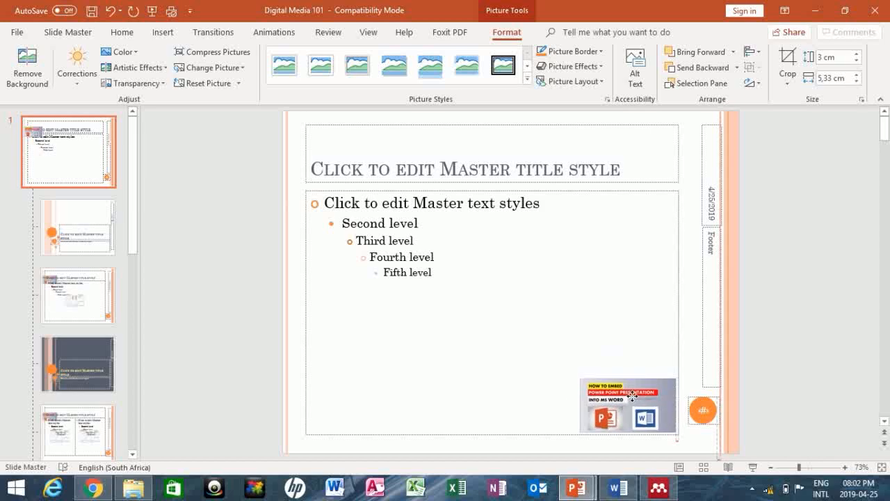
drag(626, 406, 354, 406)
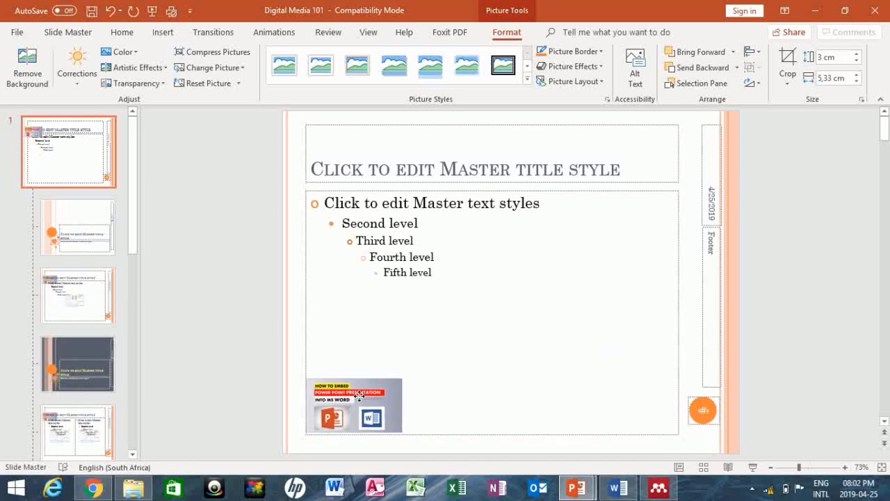
drag(353, 406, 632, 153)
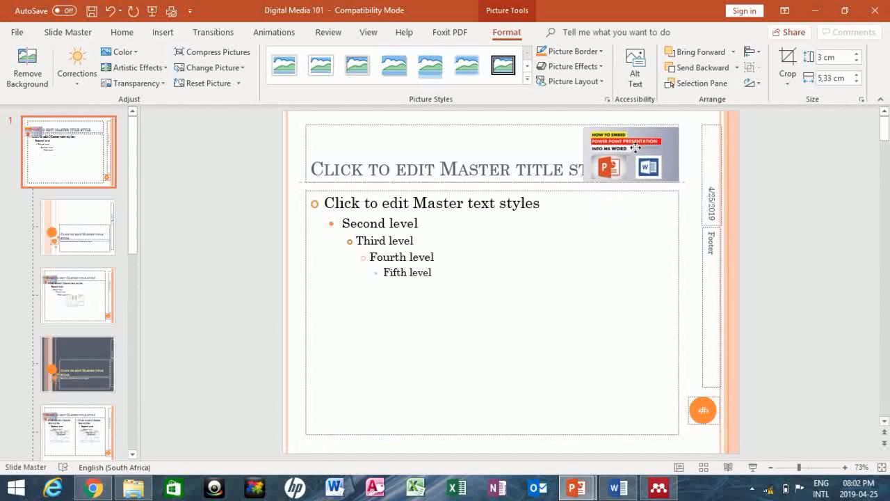
drag(629, 153, 602, 401)
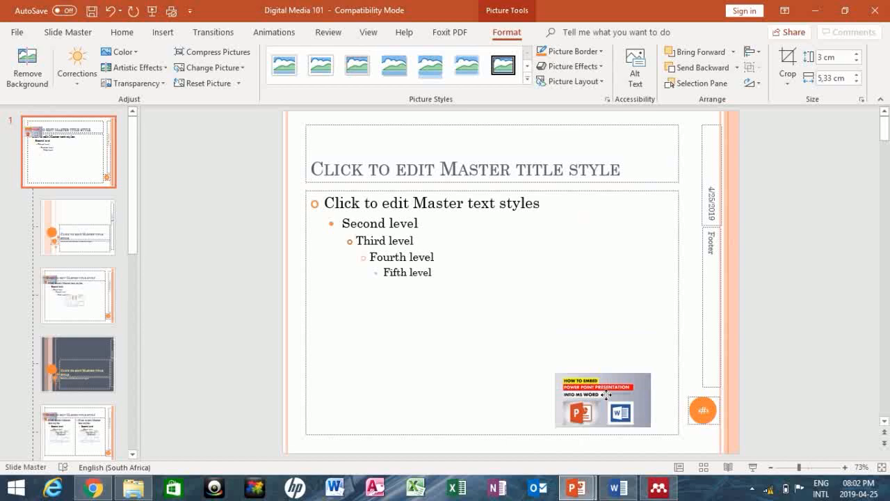
drag(604, 400, 624, 400)
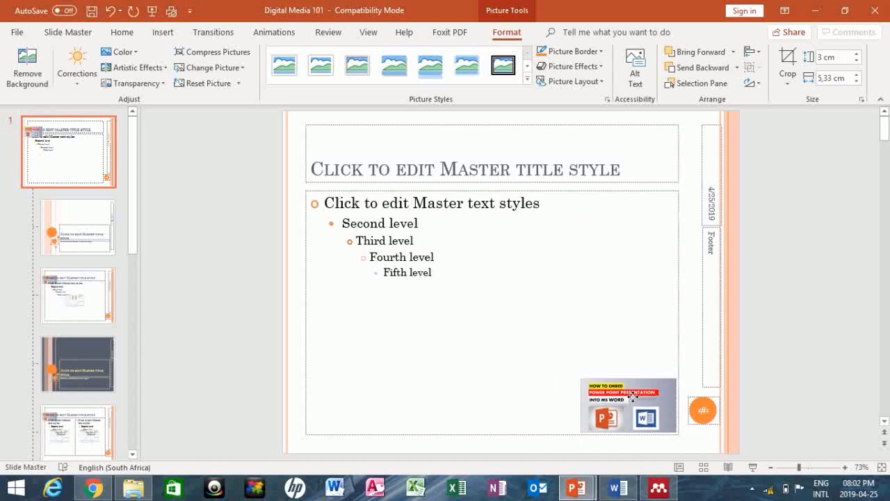
- Deselect the logo and return to the Slide Master tools
click(629, 405)
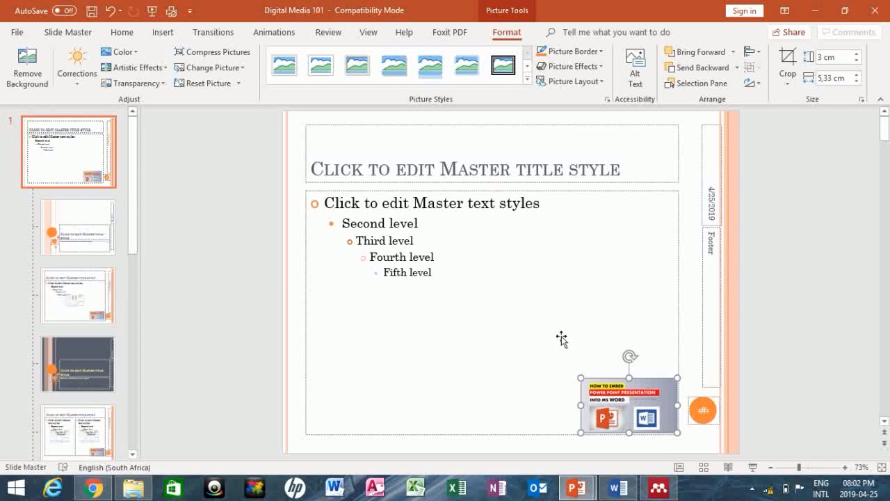
mouse_move(486, 312)
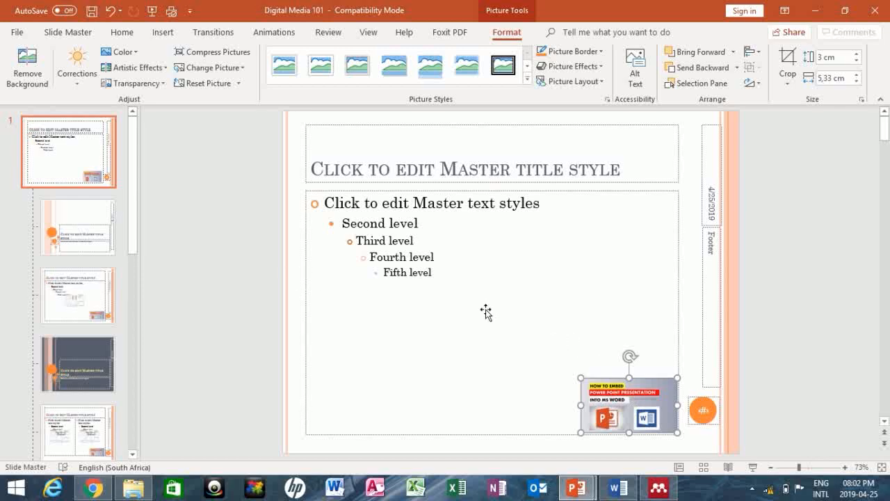
click(248, 293)
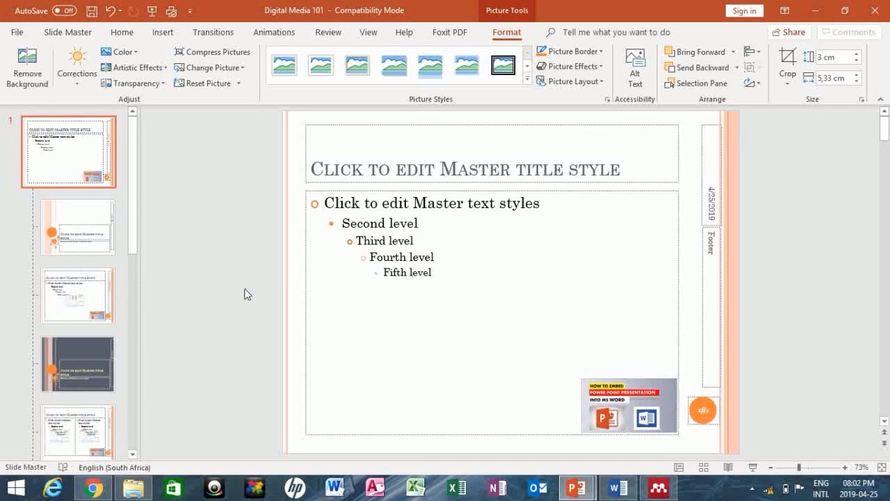
click(68, 32)
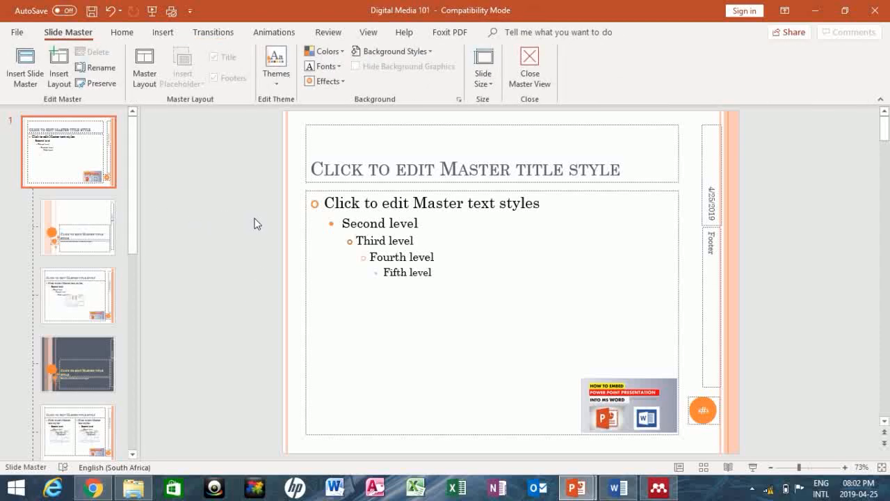
mouse_move(236, 128)
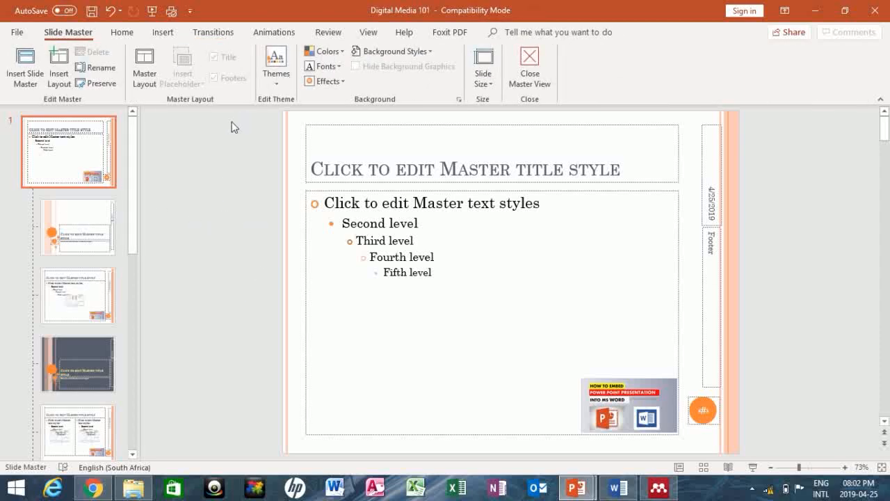
mouse_move(528, 67)
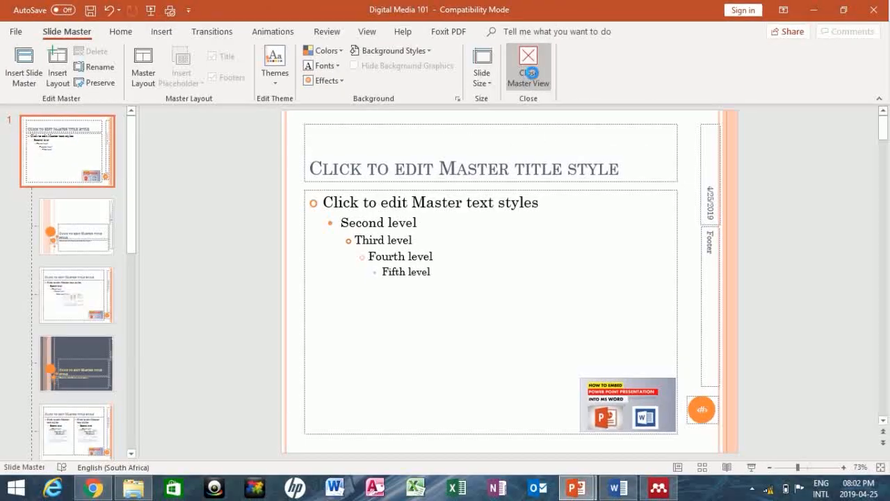
- Close Master View and check slides 2, 12 and 10 for the bottom-right logo
click(528, 67)
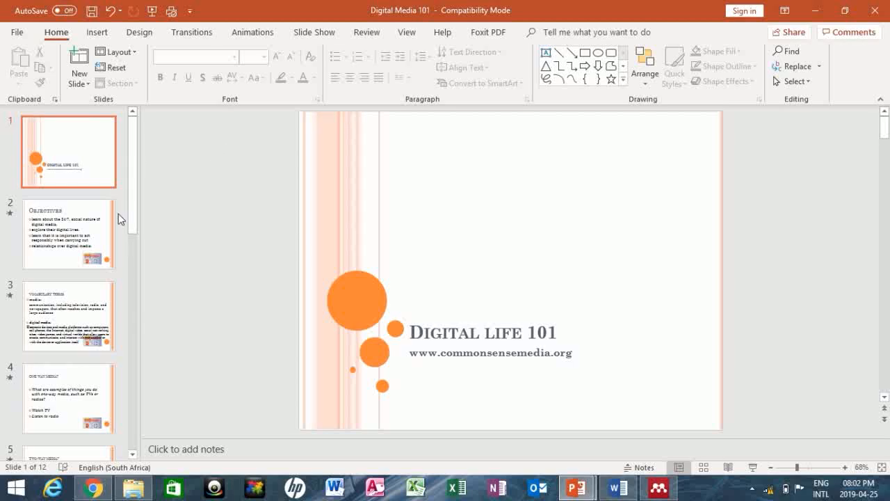
mouse_move(103, 216)
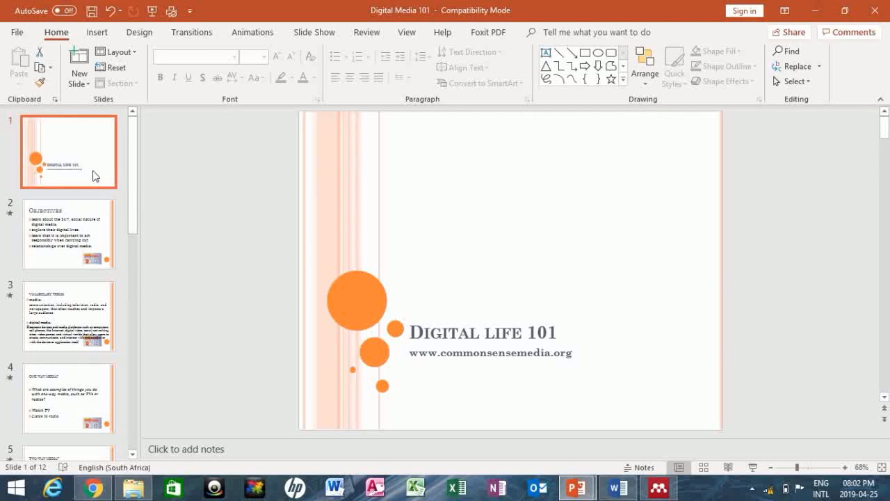
mouse_move(91, 158)
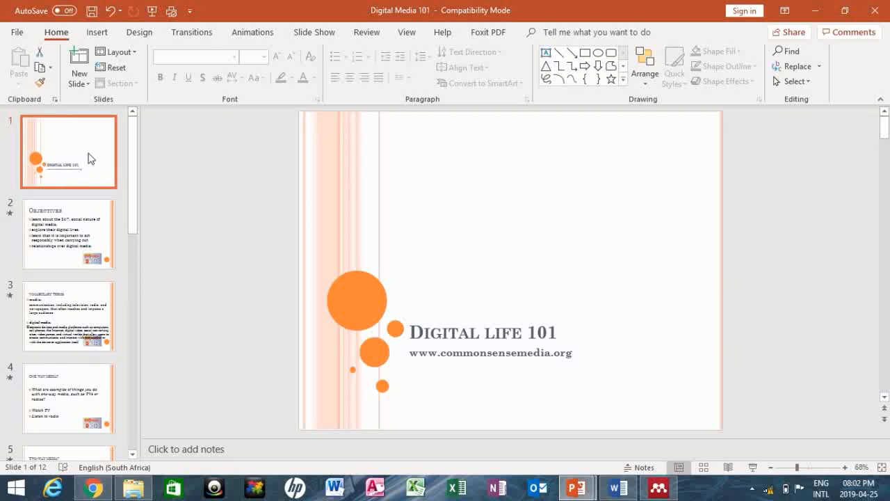
click(69, 234)
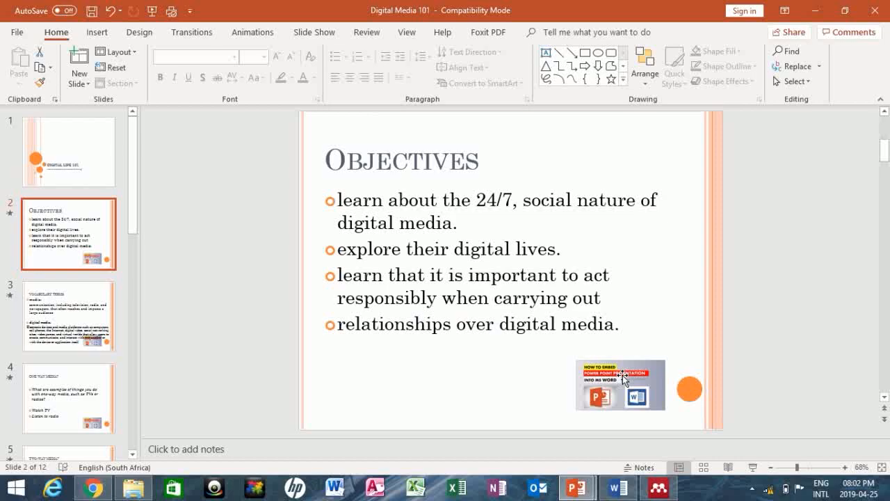
click(68, 398)
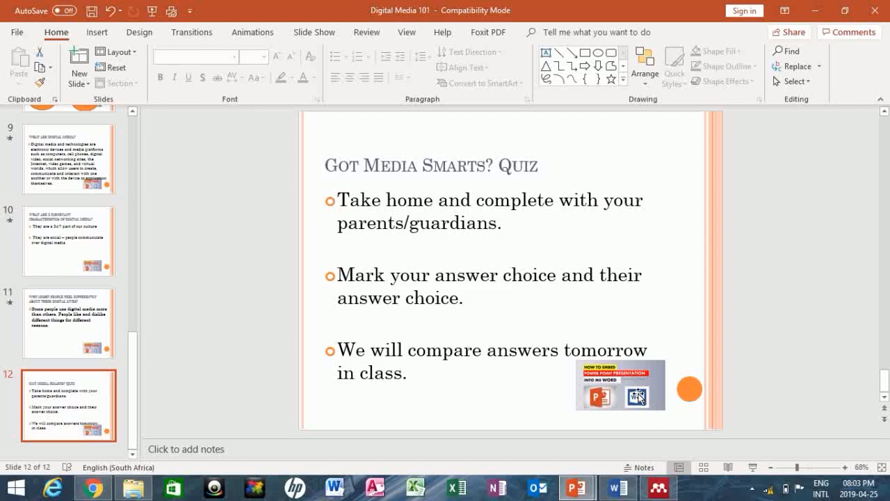
mouse_move(629, 384)
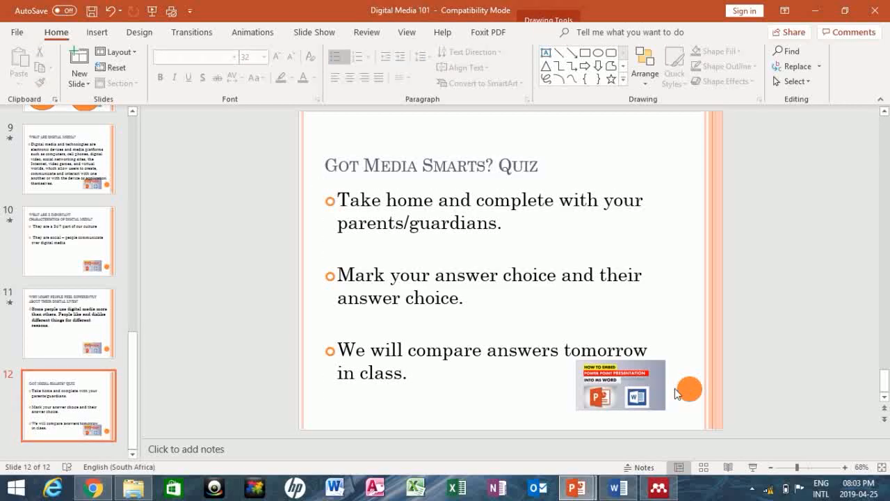
click(70, 240)
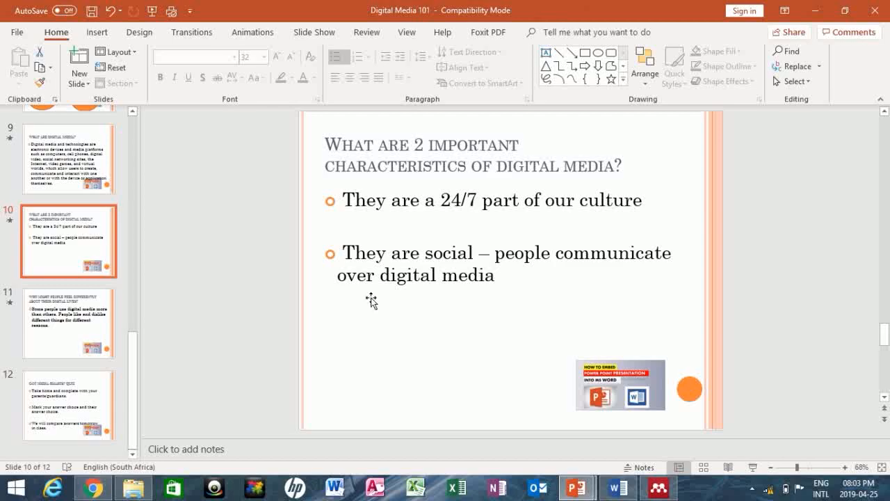